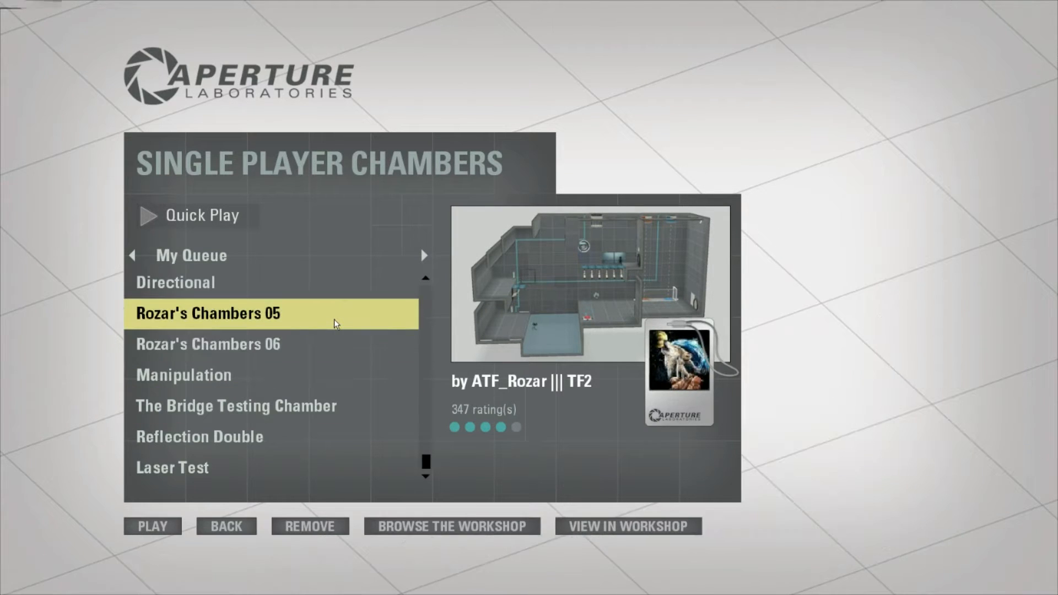
Play Rozar's Chambers 05 from My Queue.
click(152, 526)
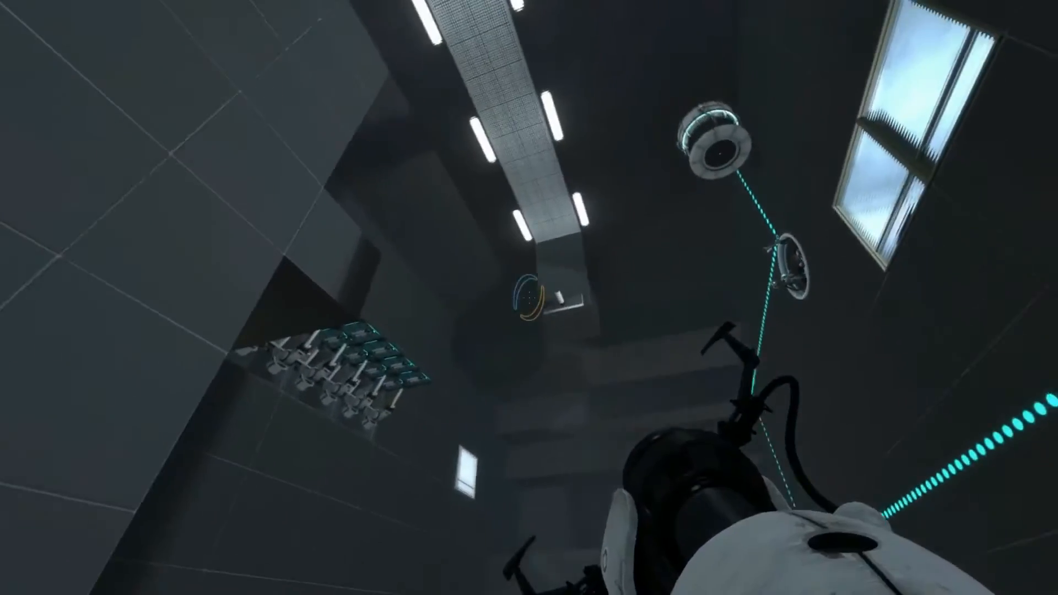
mouse_move(529, 297)
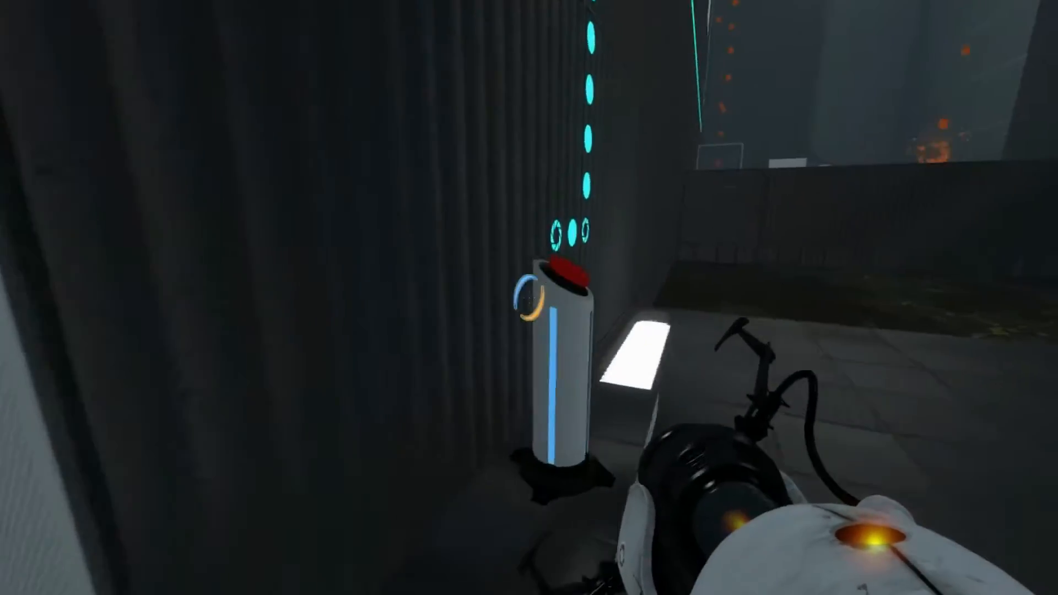
mouse_move(529, 298)
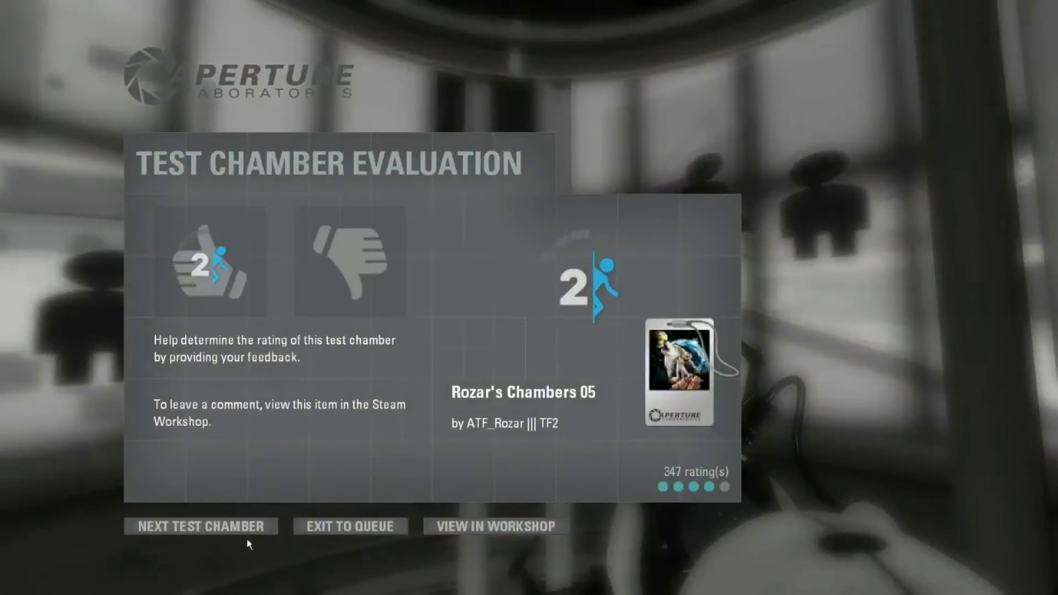
Load the next test chamber from the evaluation screen.
click(199, 526)
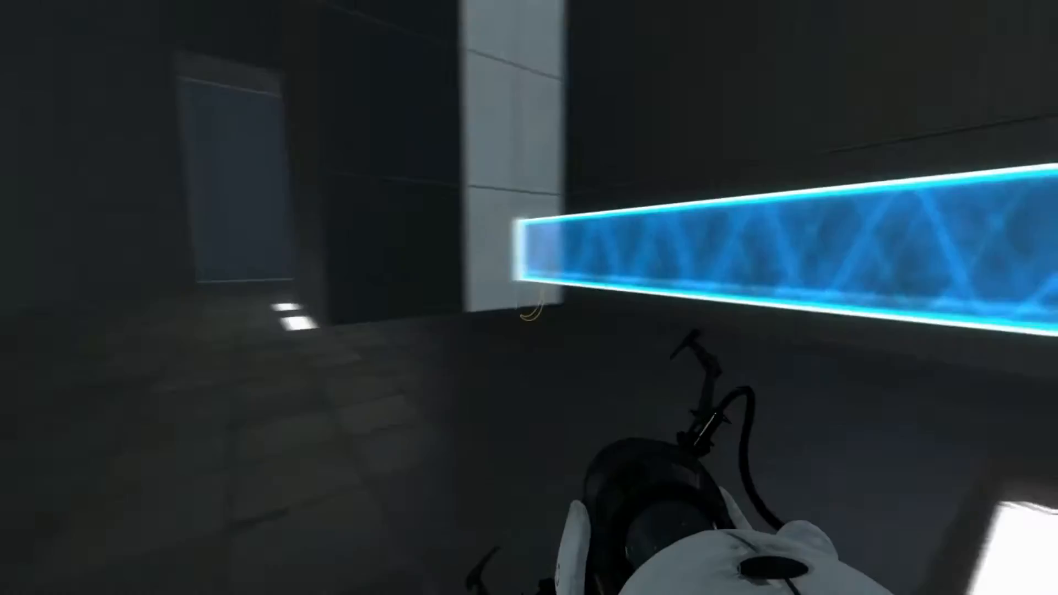
Put a blue portal on the white wall panel to redirect the light bridge.
click(614, 257)
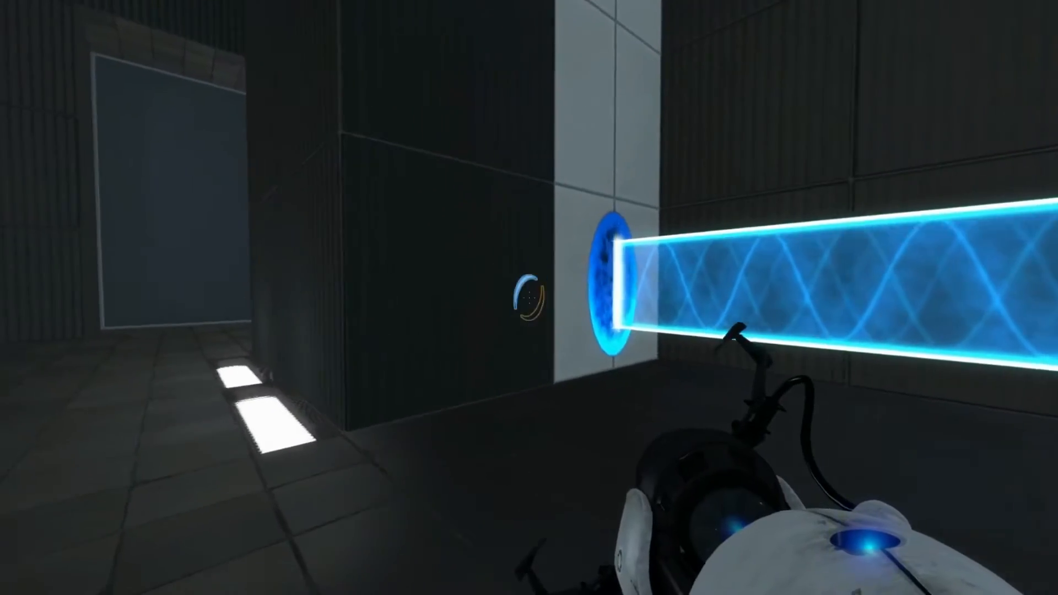
key(Escape)
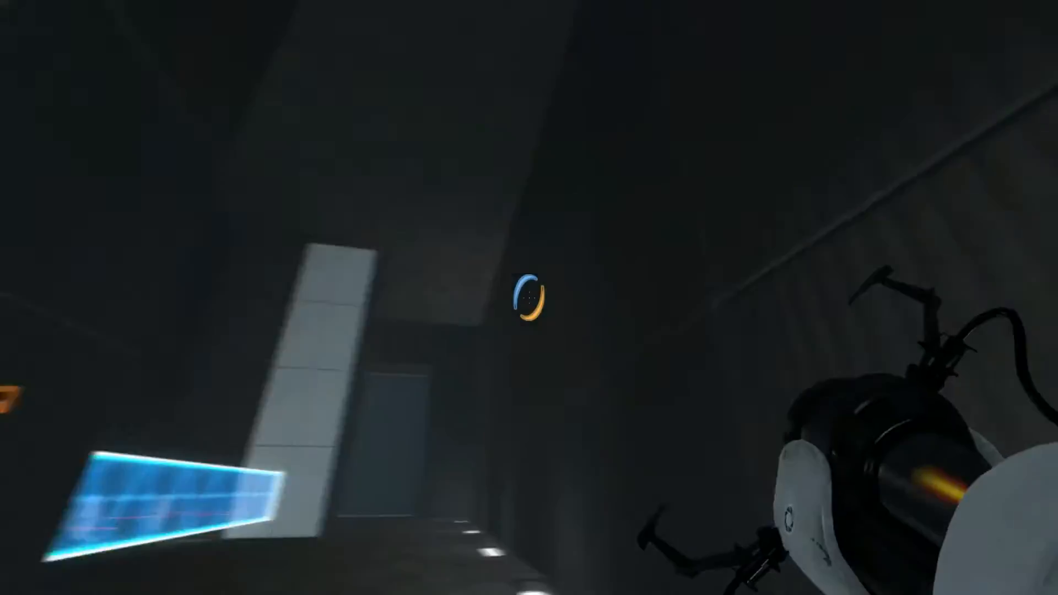
mouse_move(529, 297)
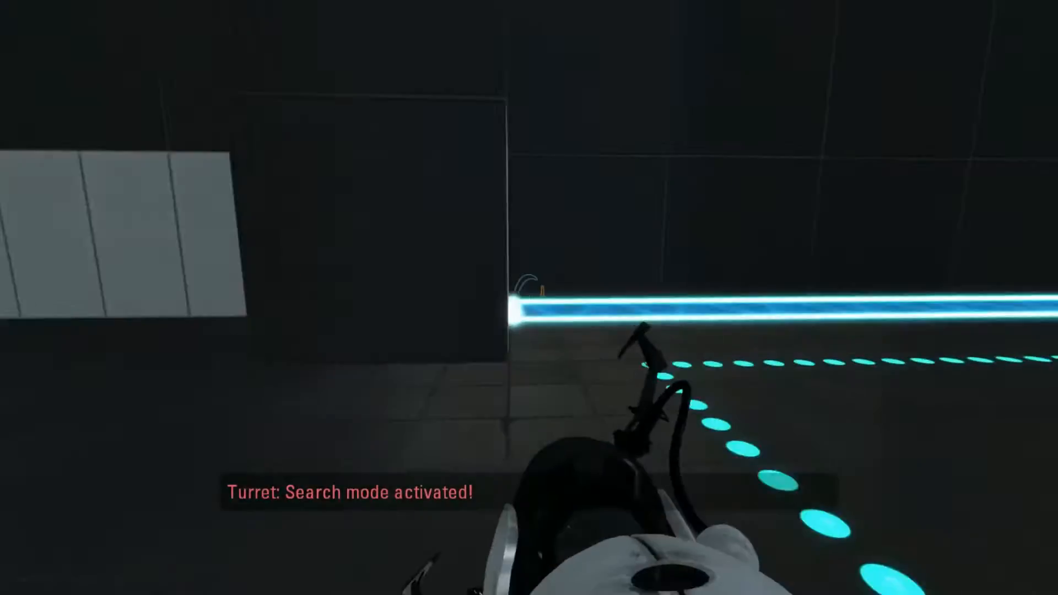
mouse_move(529, 298)
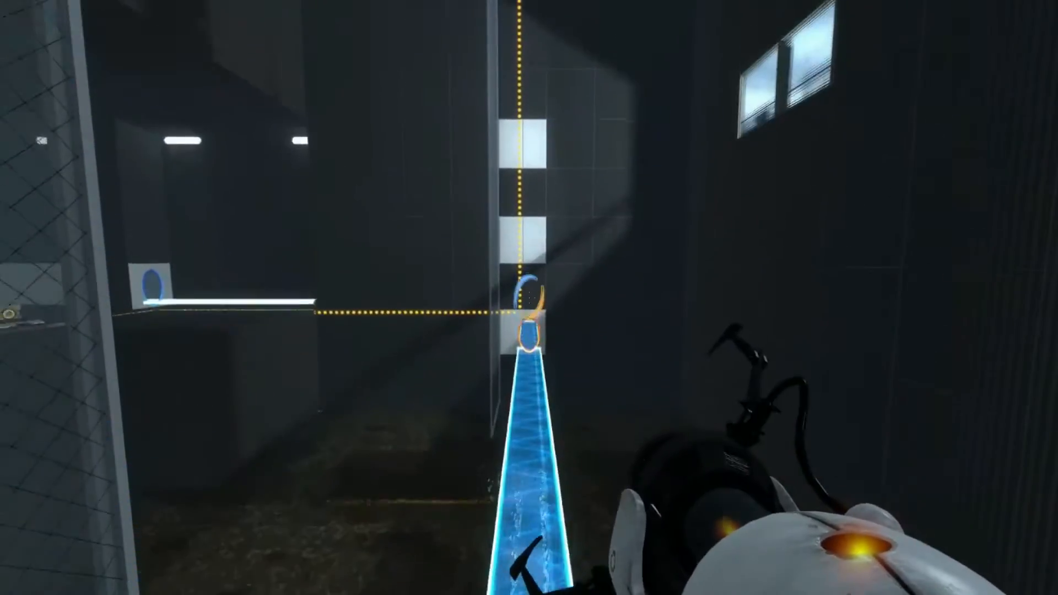
mouse_move(529, 298)
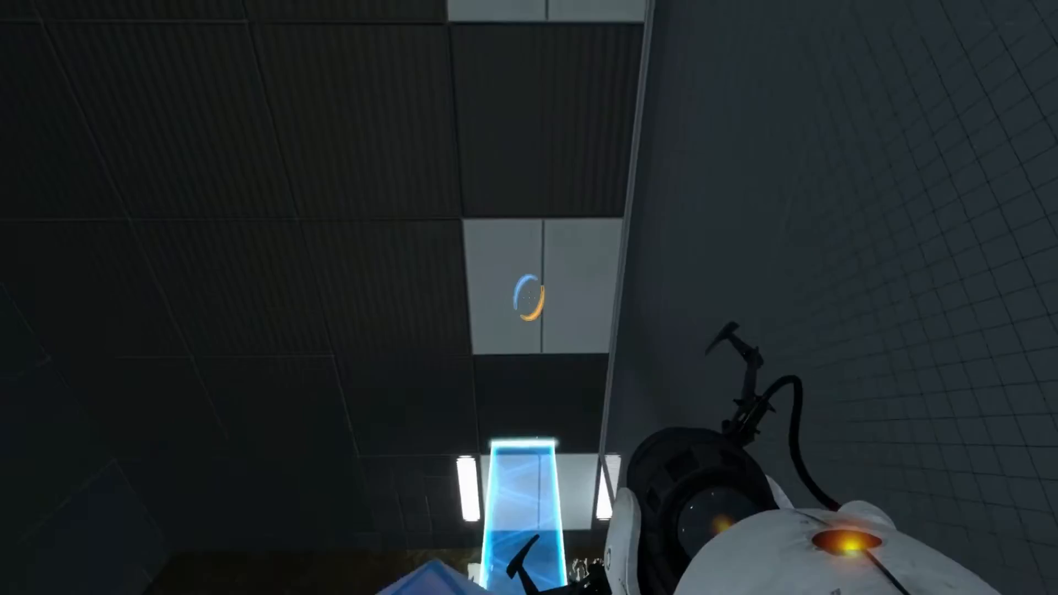
mouse_move(529, 298)
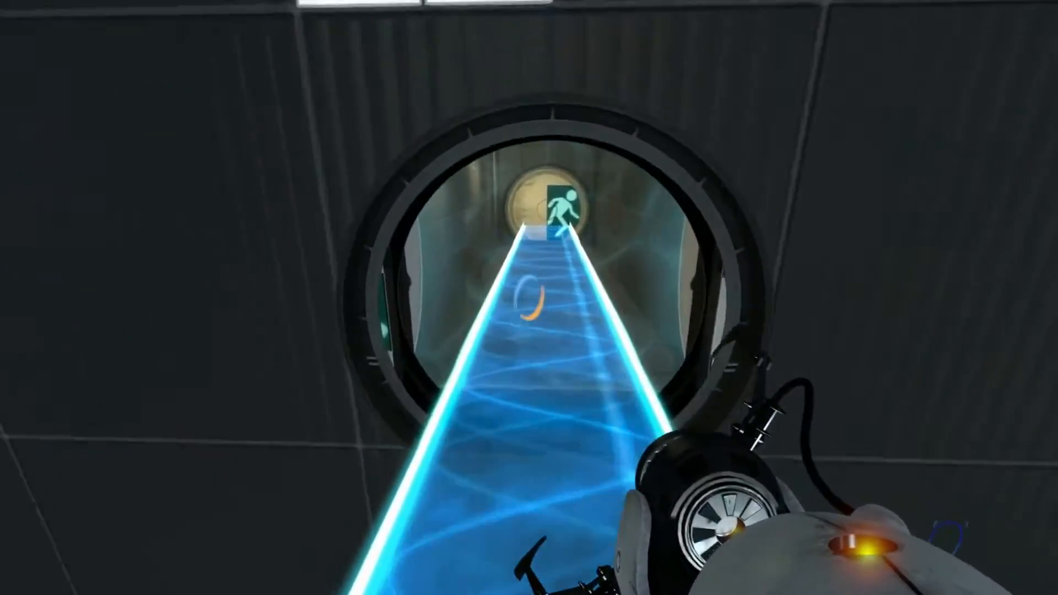
mouse_move(529, 297)
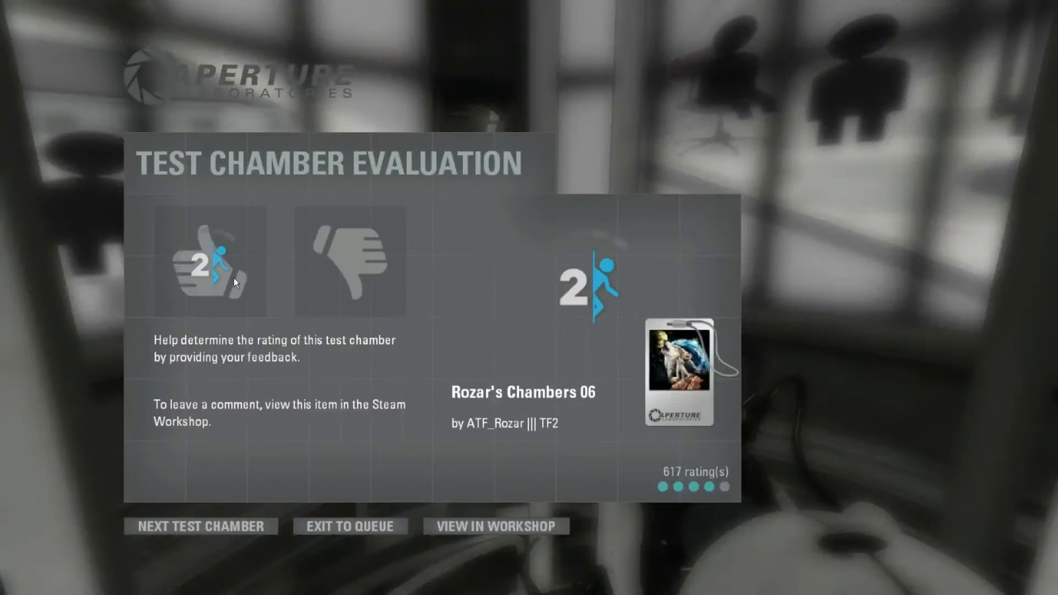
Give Rozar's Chambers 06 a thumbs-up and load the next chamber.
click(209, 262)
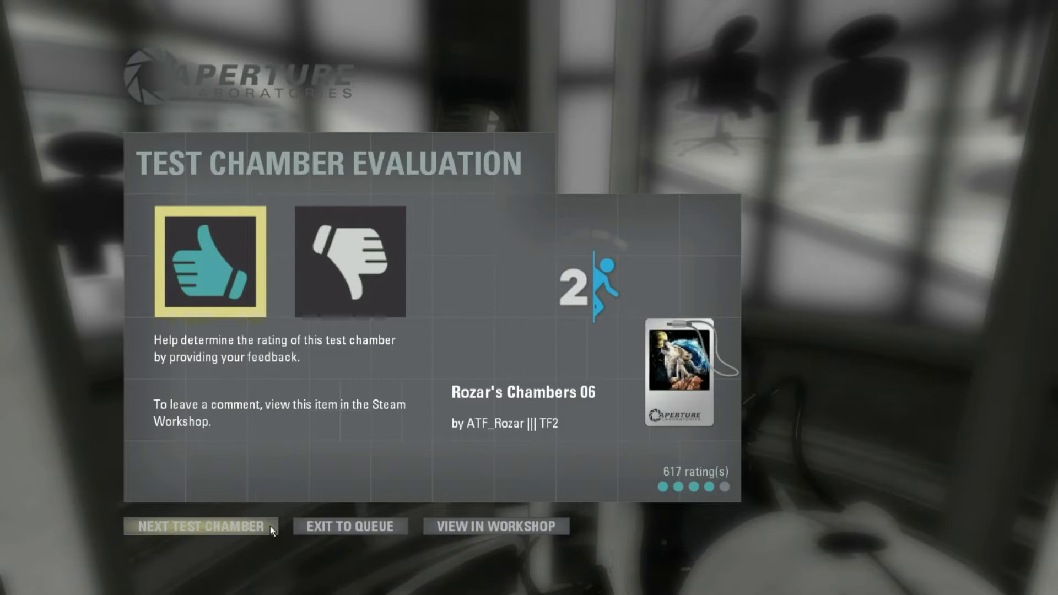
click(200, 526)
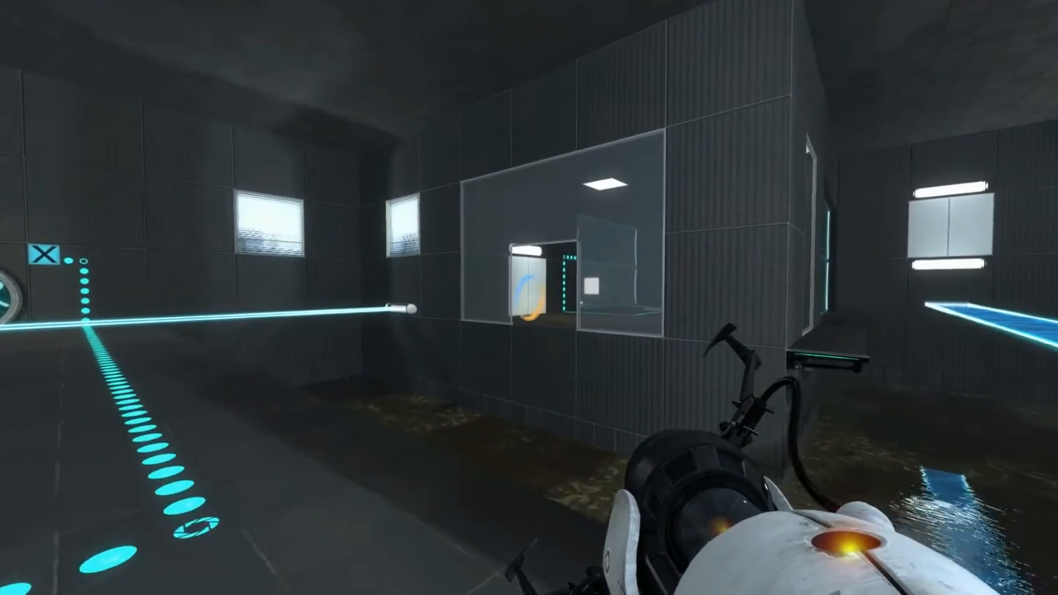
mouse_move(529, 298)
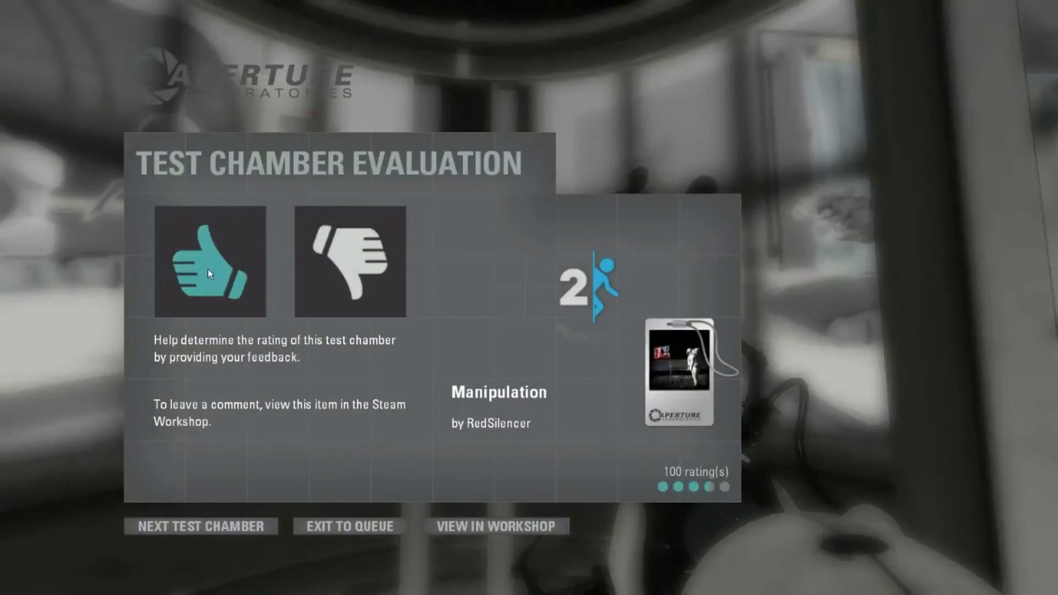
Give the Manipulation chamber a thumbs-up on the evaluation screen.
click(201, 526)
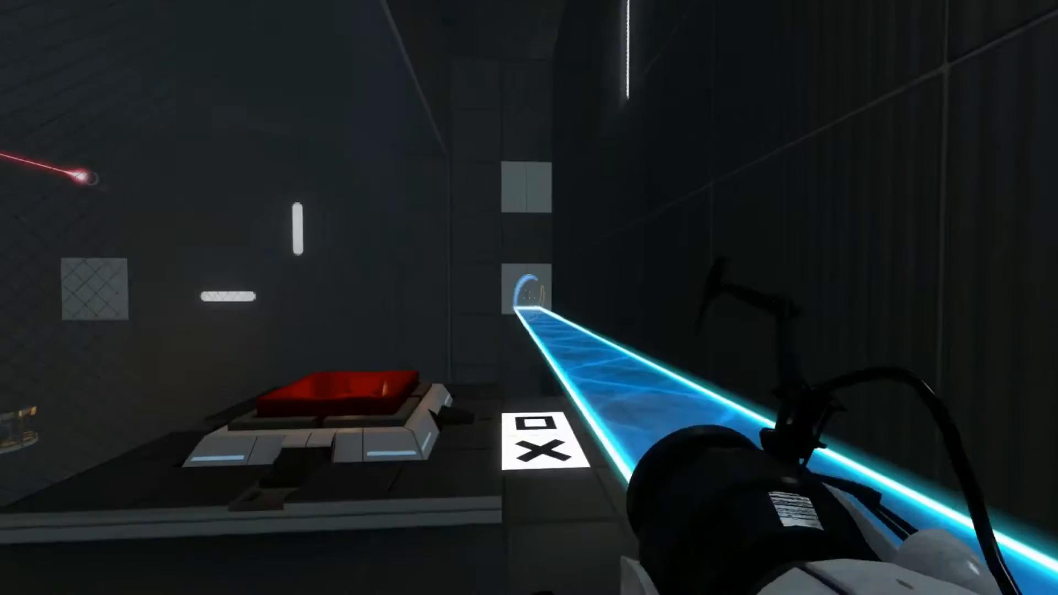
mouse_move(529, 298)
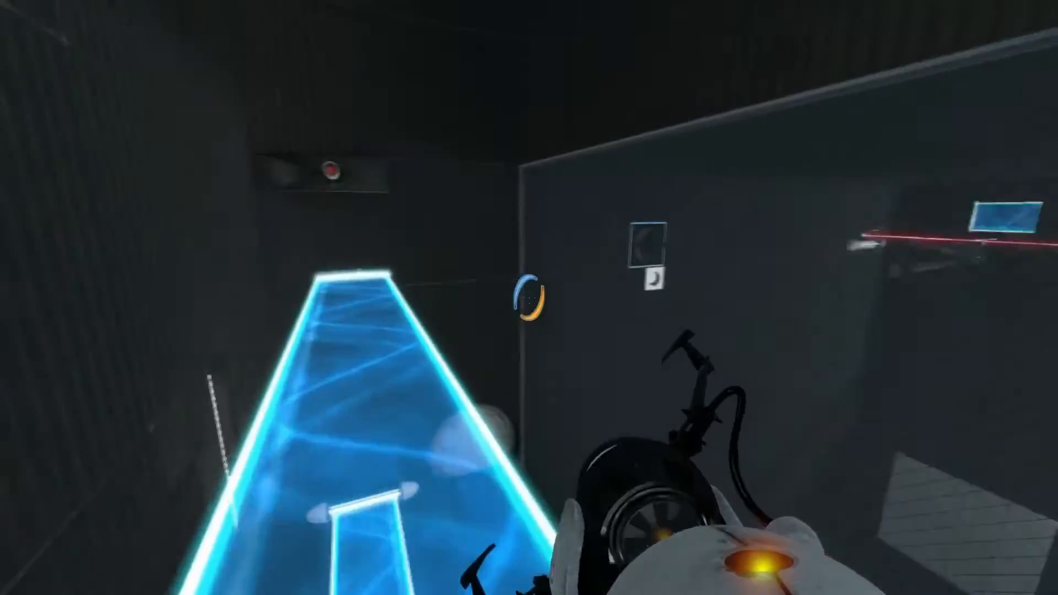
mouse_move(529, 298)
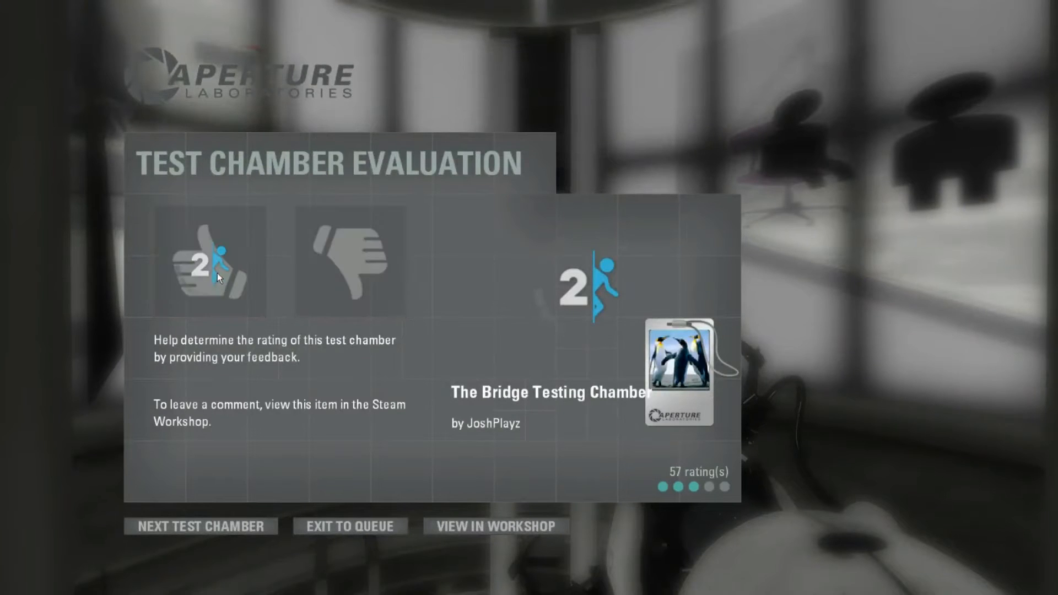
Thumbs-up The Bridge Testing Chamber, load the next chamber, and place a portal.
click(210, 263)
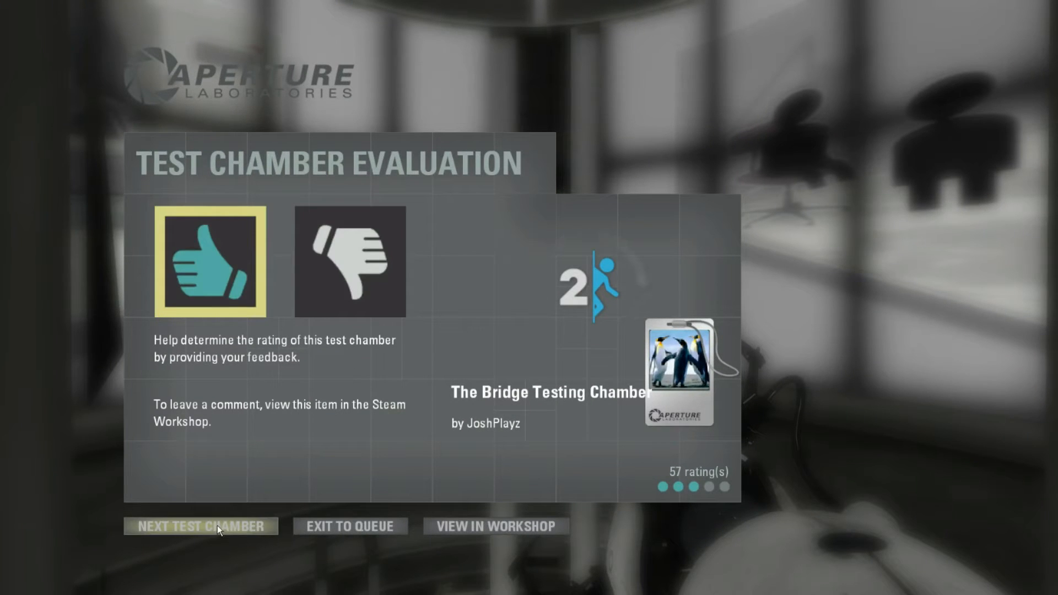
click(201, 526)
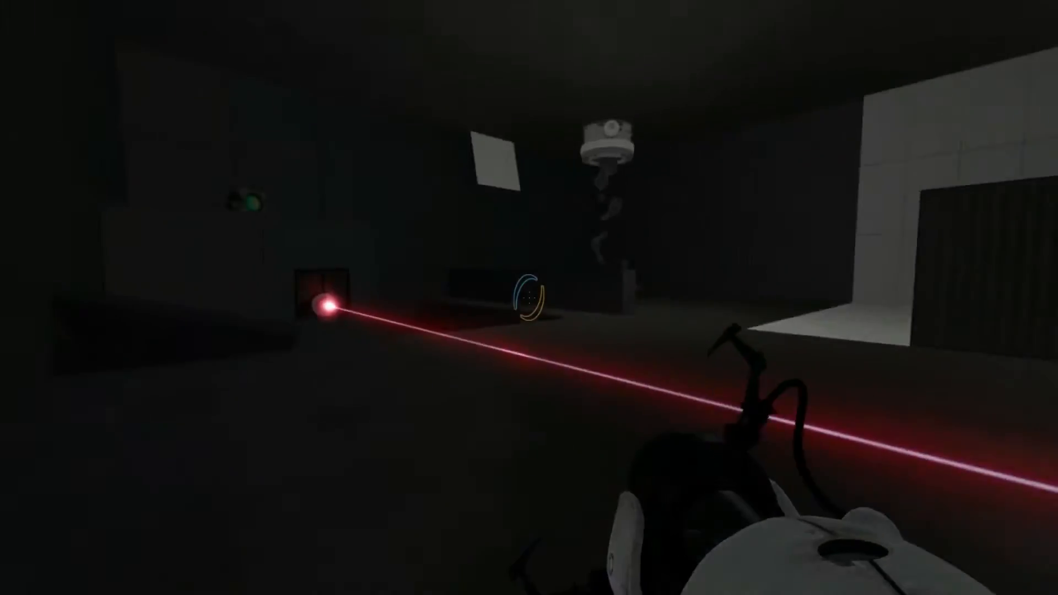
click(529, 297)
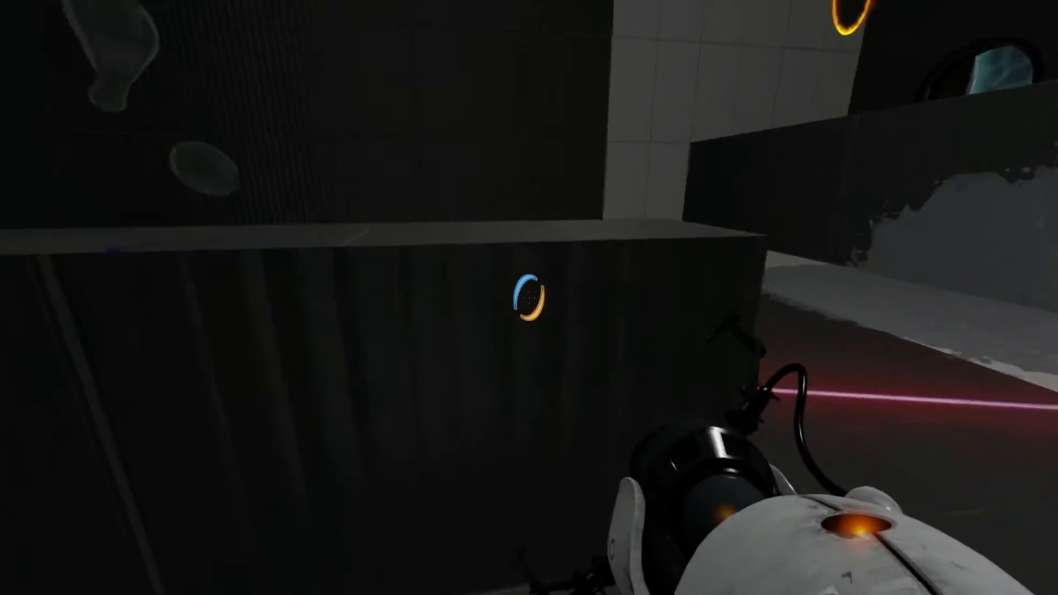
mouse_move(529, 298)
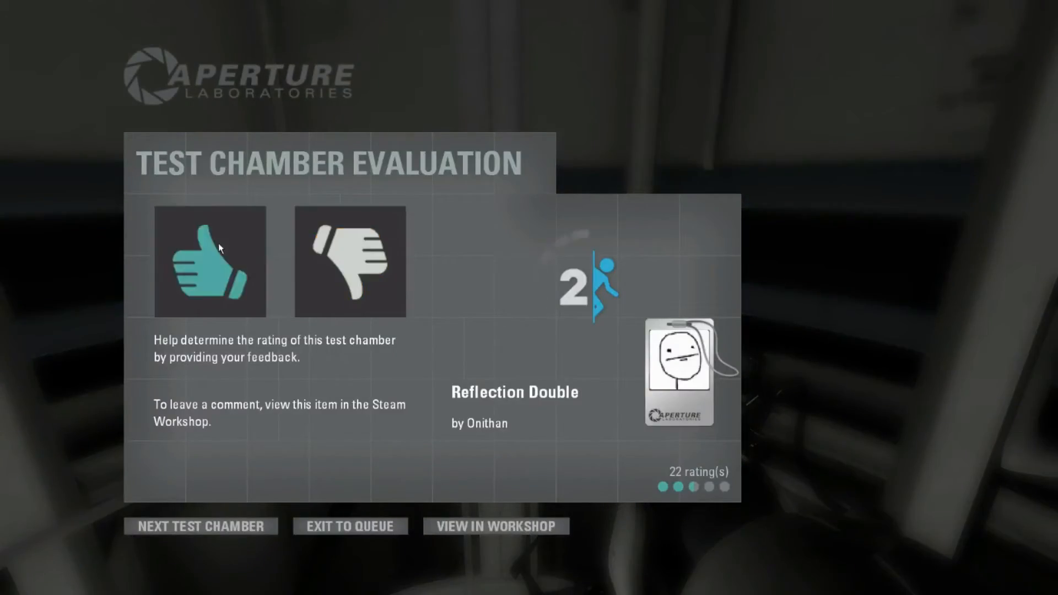
Rate Reflection Double, then pause and resume the new chamber.
click(199, 526)
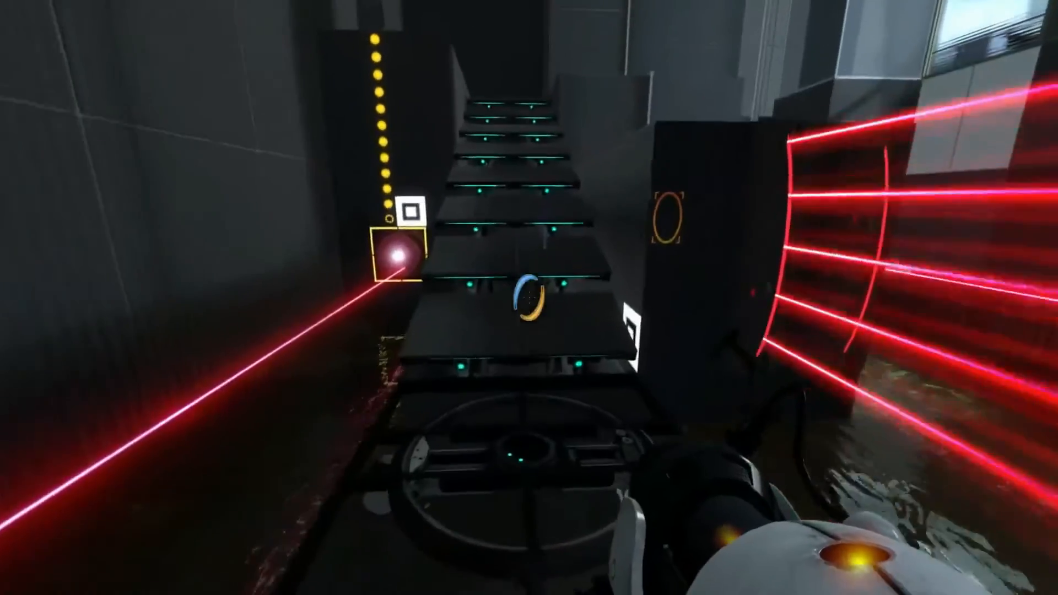
mouse_move(529, 298)
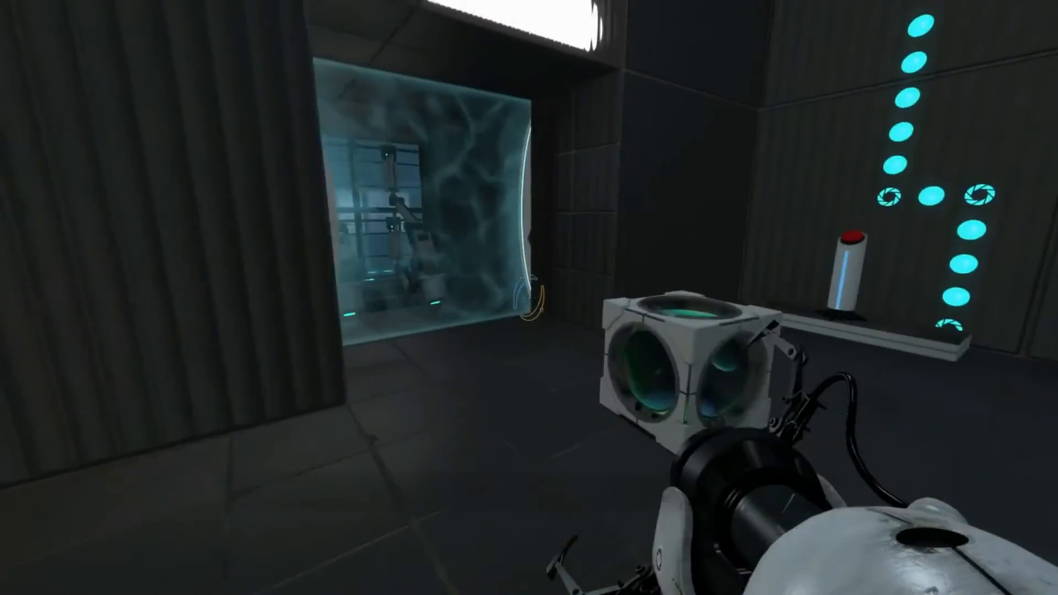
key(Escape)
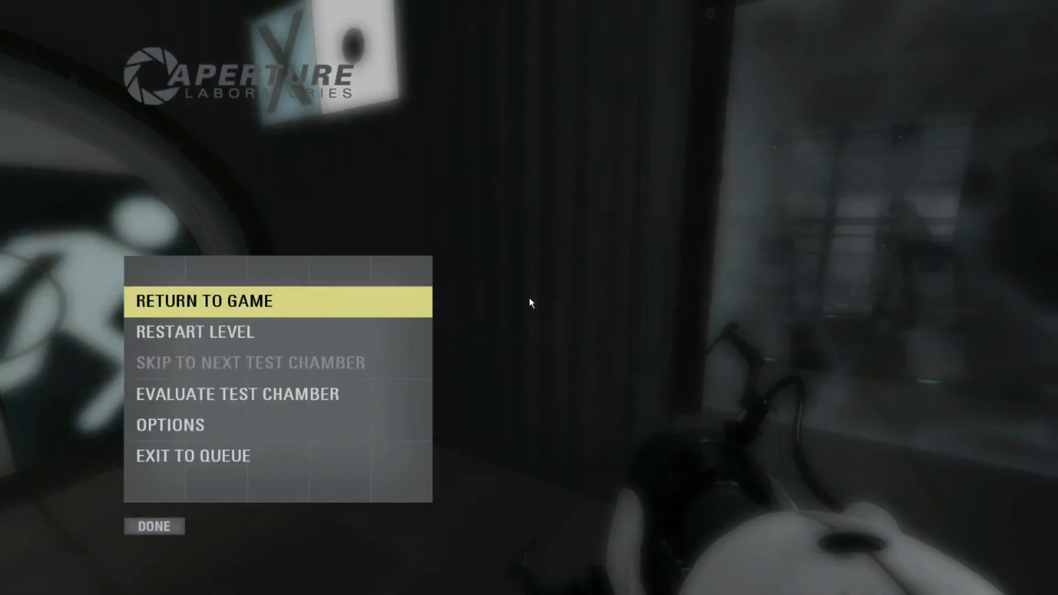
click(205, 301)
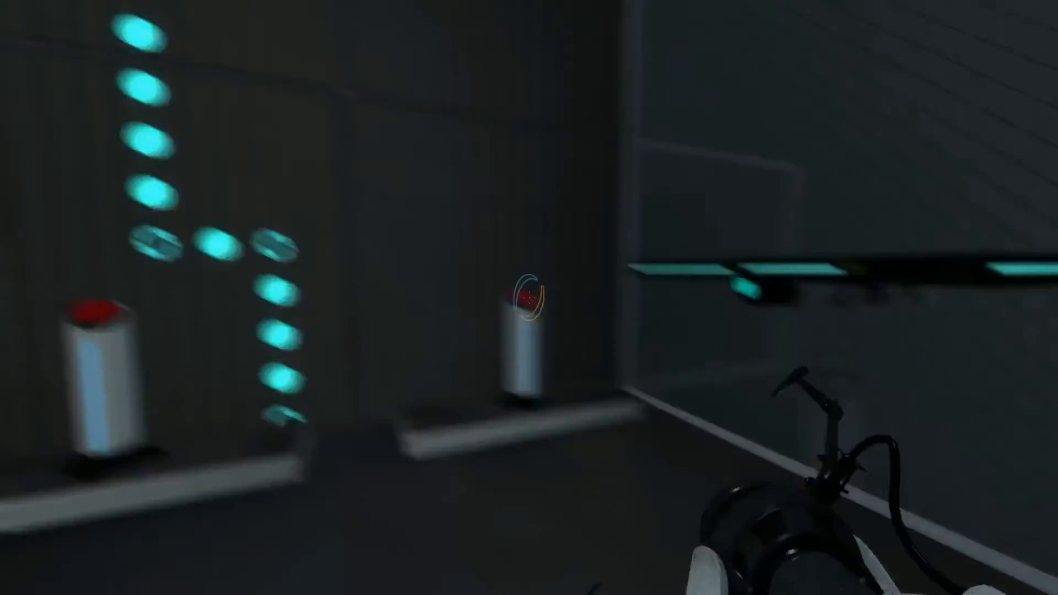